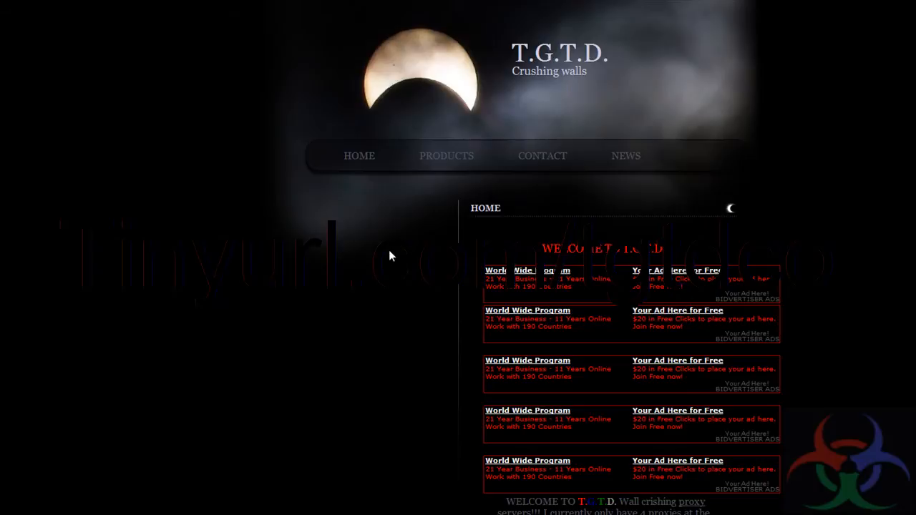
Scroll the T.G.T.D. homepage and highlight the list of proxy addresses
scroll("down", 3)
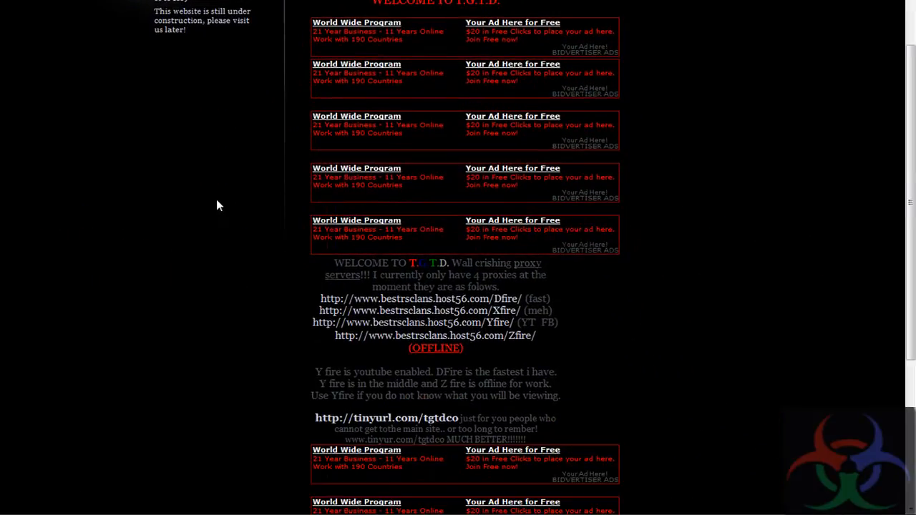
scroll("up", 3)
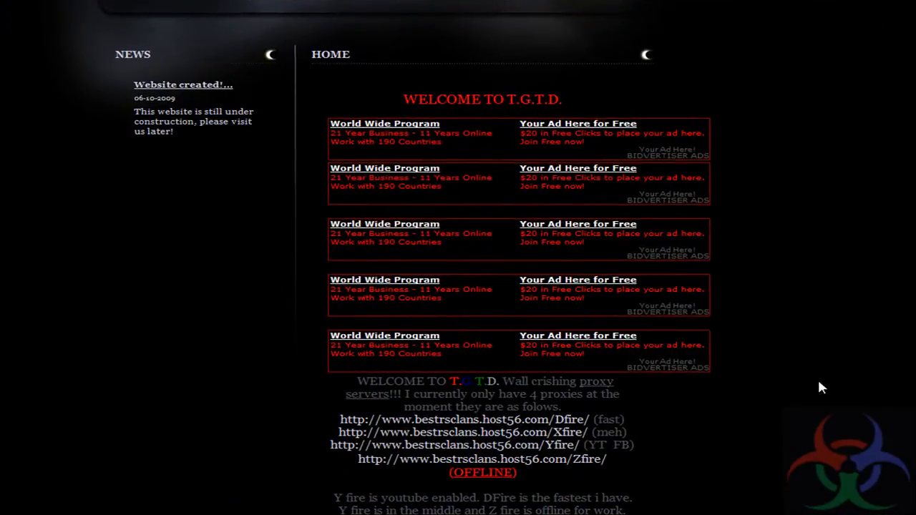
scroll("down", 3)
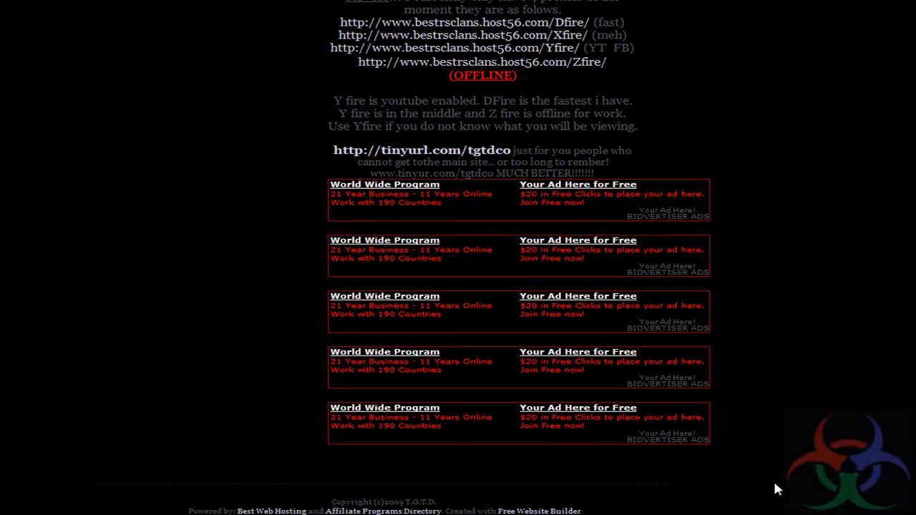
scroll("up", 3)
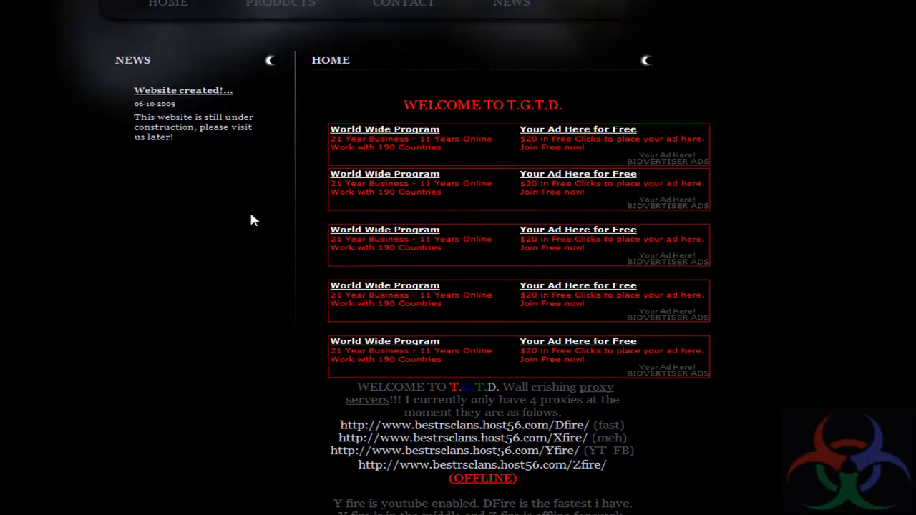
scroll("down", 3)
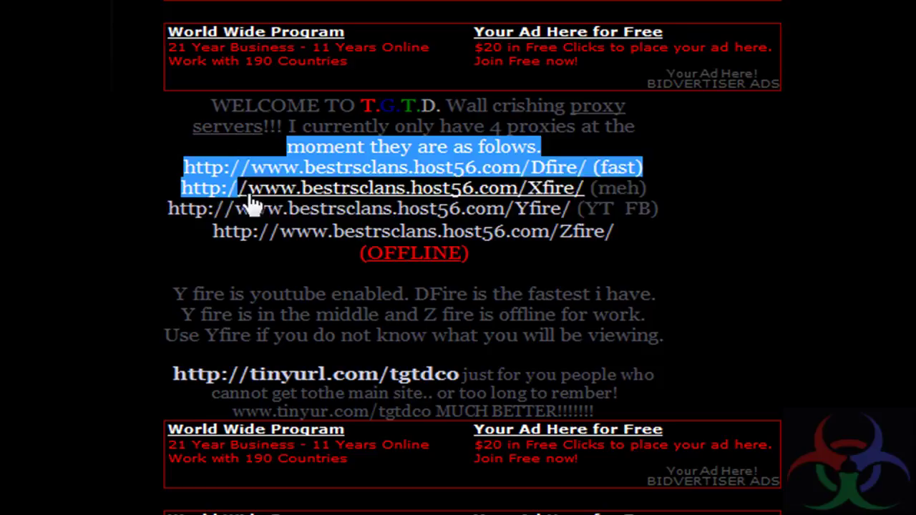
left_click_drag(250, 201, 175, 179)
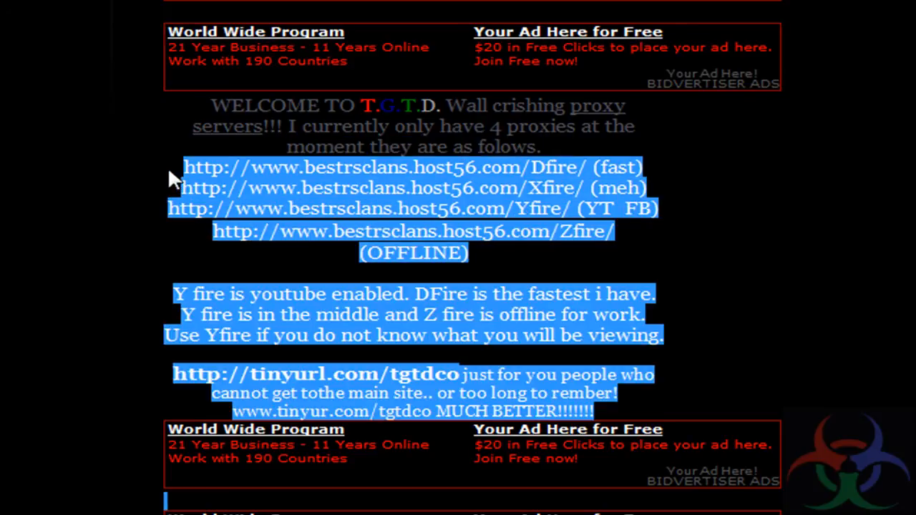
left_click(532, 166)
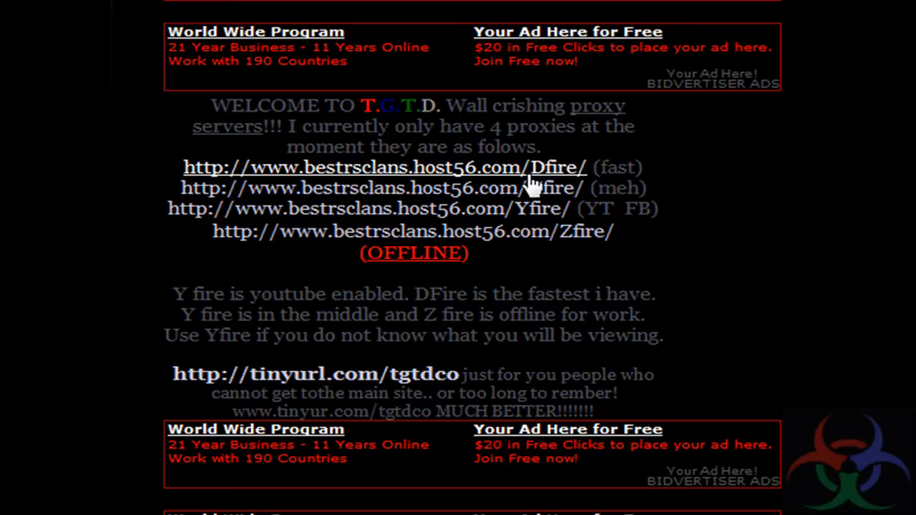
mouse_move(535, 179)
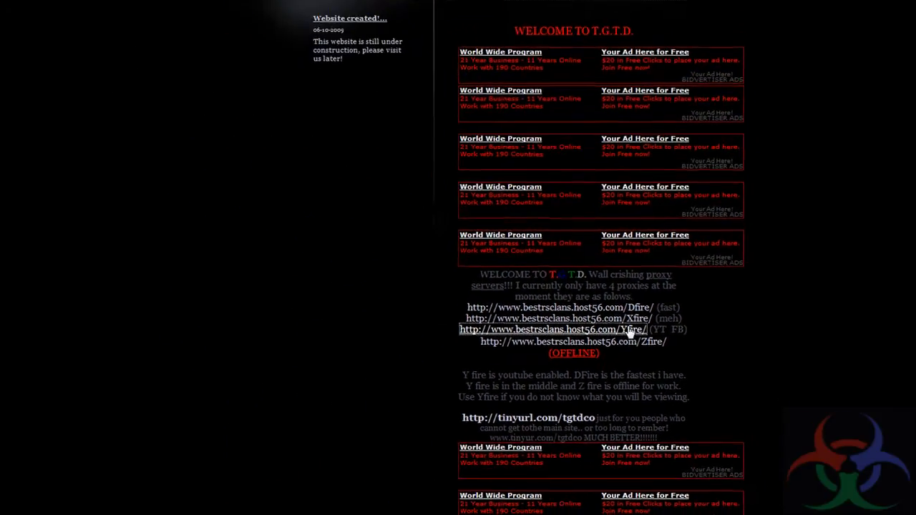
Open the Yfire (YT FB) proxy link, landing on the Semenyih.com proxy page
left_click(553, 329)
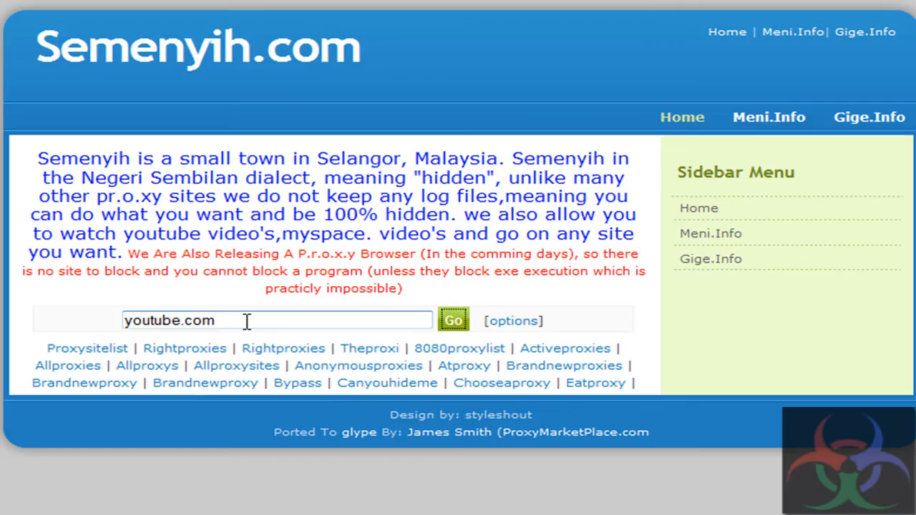
Load youtube.com through the Semenyih proxy
left_click(452, 320)
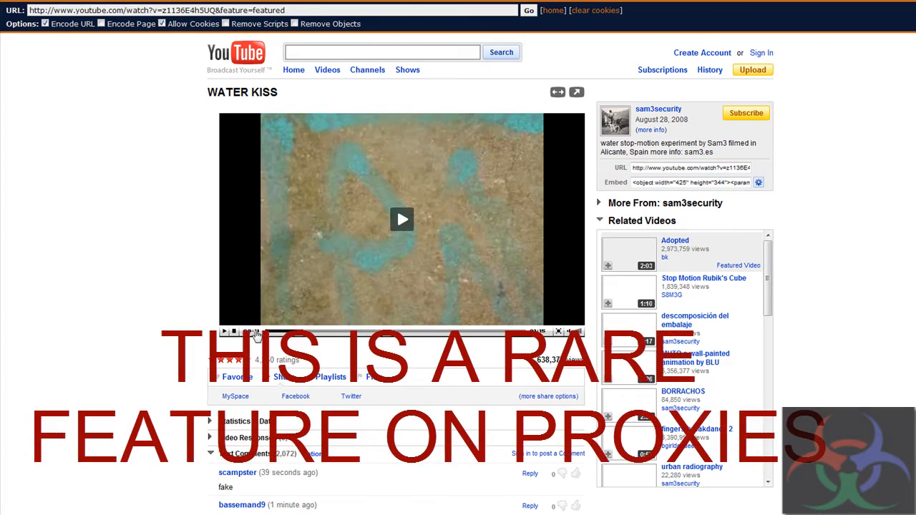
Play the WATER KISS video, then focus the proxy URL bar for a new address
left_click(401, 219)
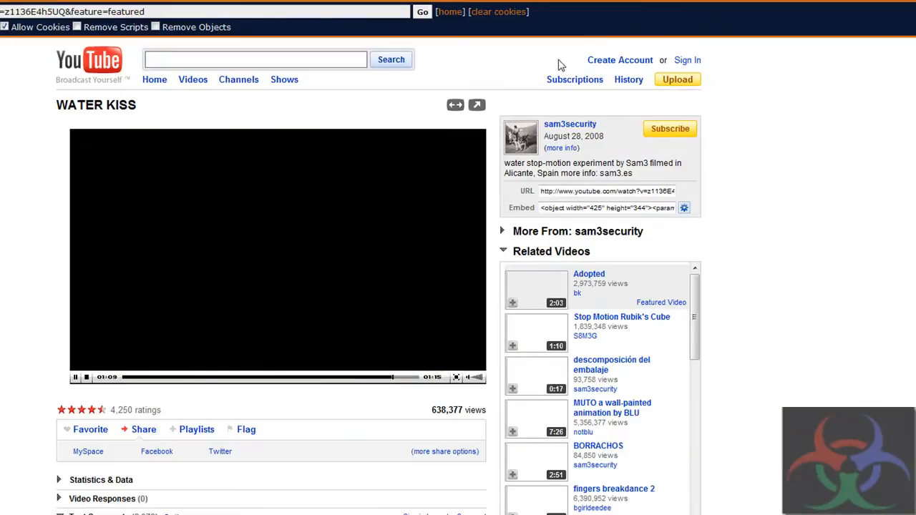
mouse_move(301, 41)
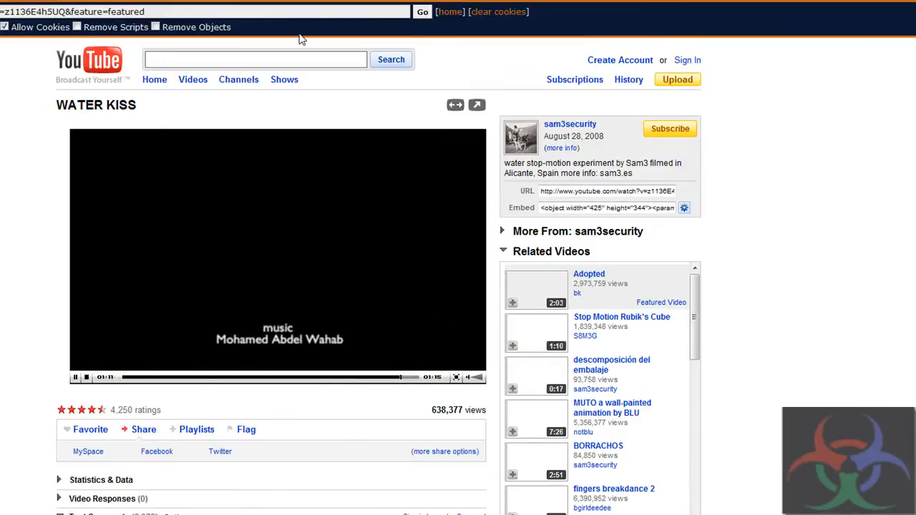
left_click(74, 378)
type("face")
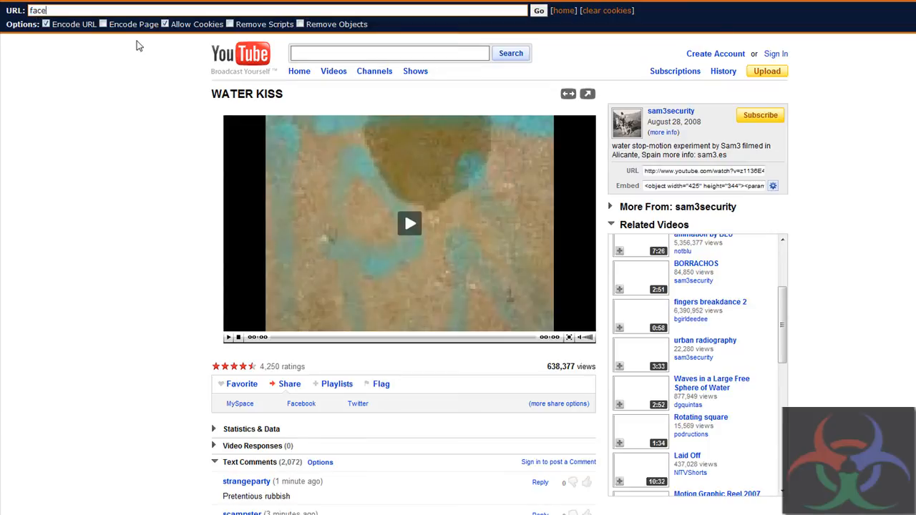
Load facebook.com through the proxy, continuing past the insecure-connection warning to the sign-up page
type("book.com")
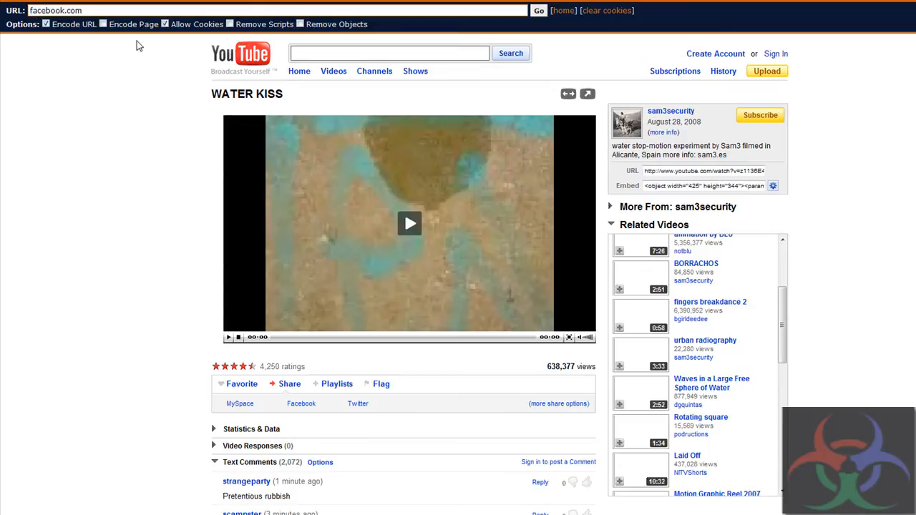
left_click(538, 10)
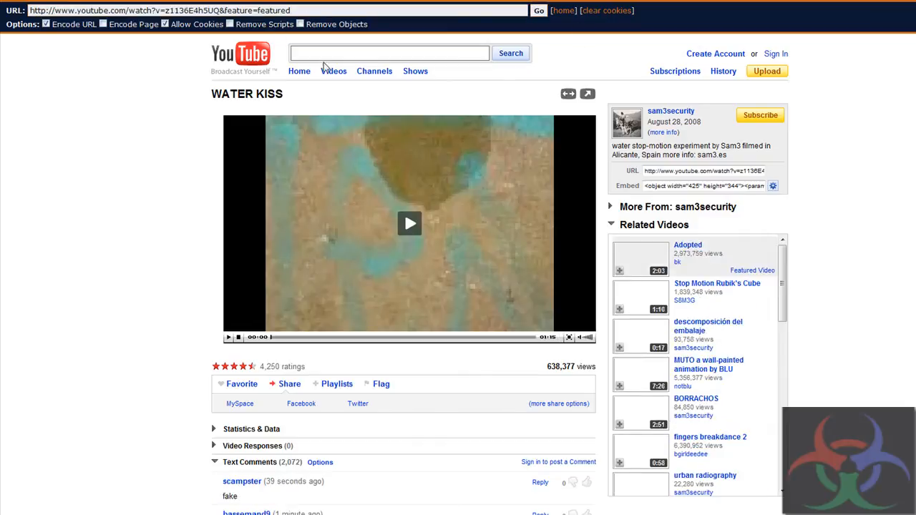
mouse_move(493, 34)
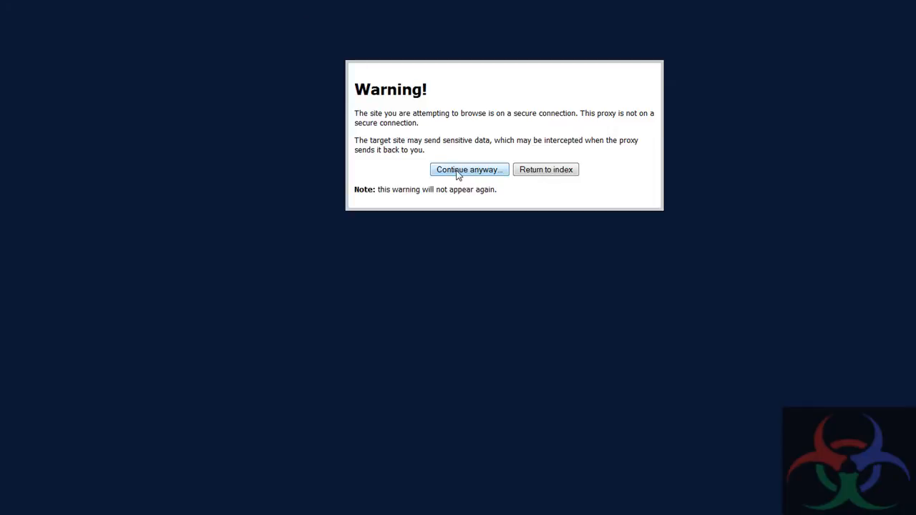
left_click(469, 169)
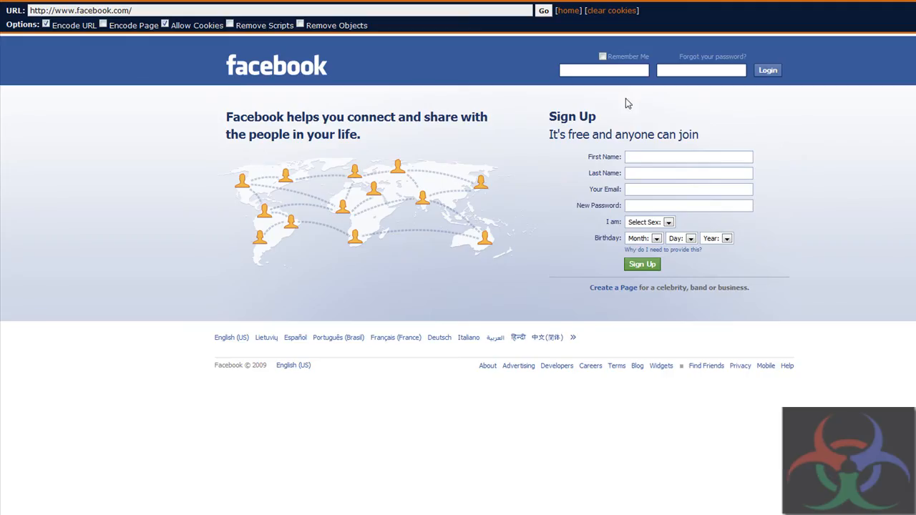
mouse_move(527, 132)
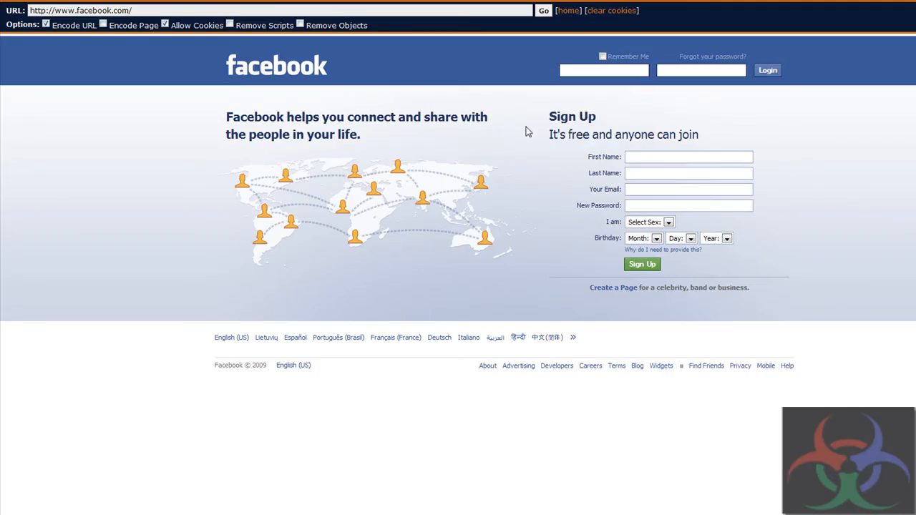
left_click(279, 10)
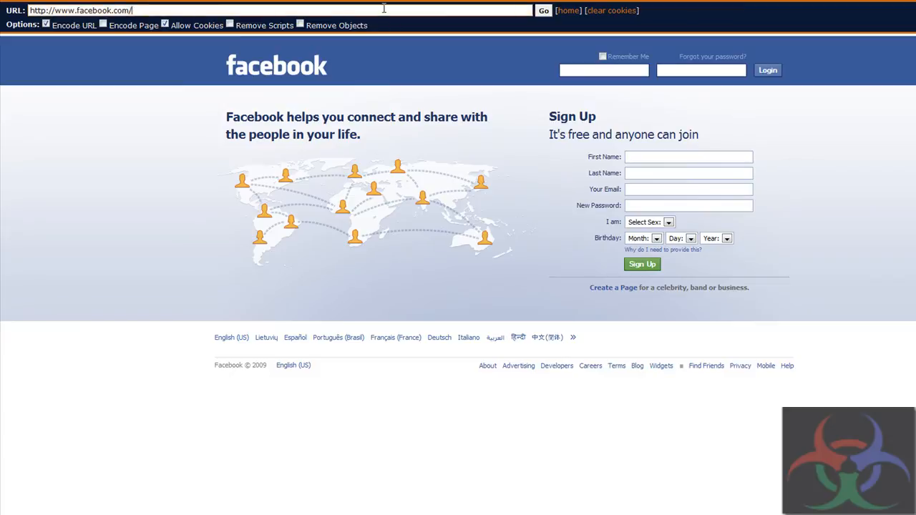
Submit myspace.com through the Glype bar, landing back on the Semenyih proxy home page
type("mys")
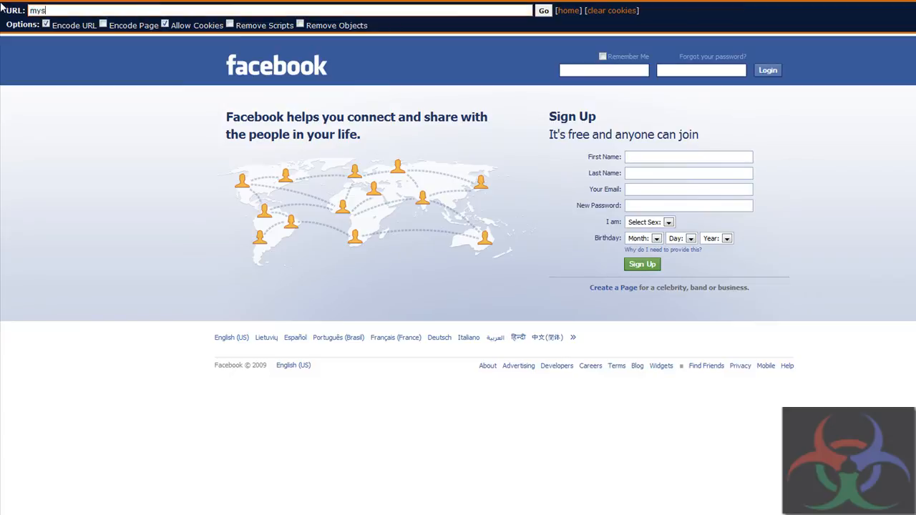
key("Backspace")
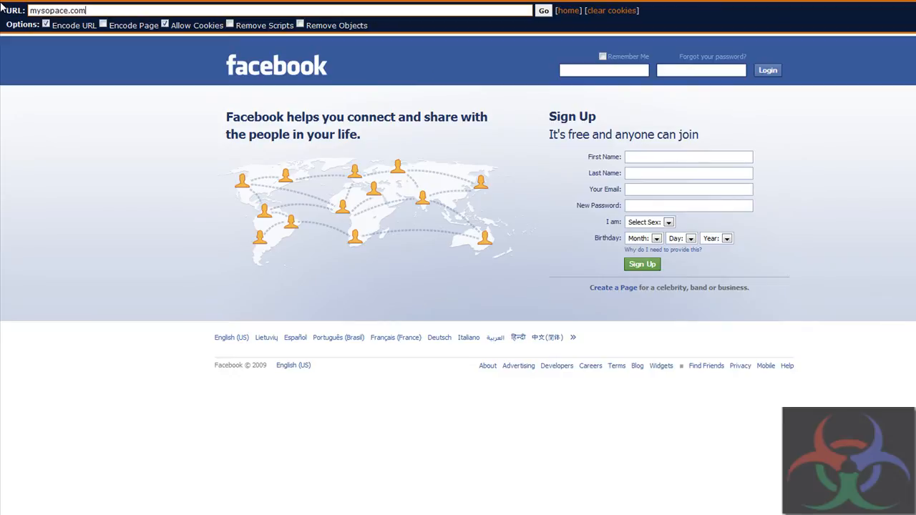
left_click(544, 10)
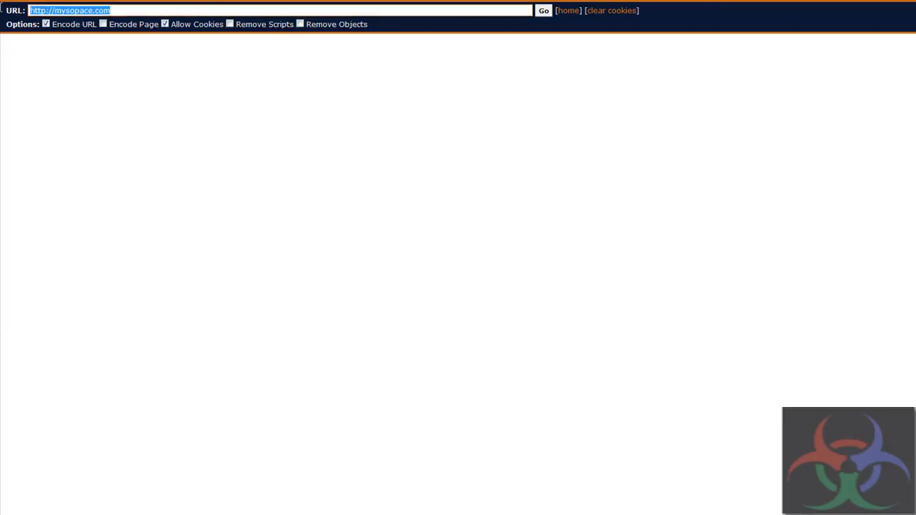
left_click(544, 10)
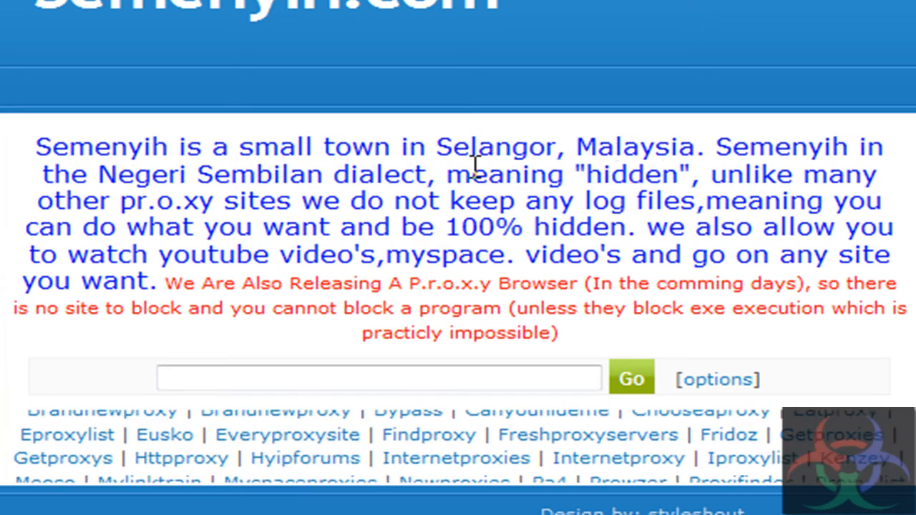
left_click_drag(470, 175, 218, 200)
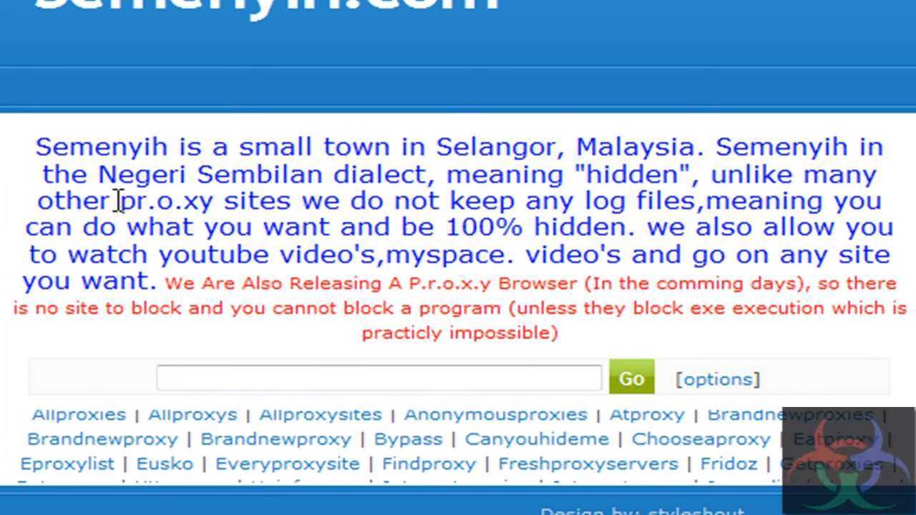
double_click(166, 200)
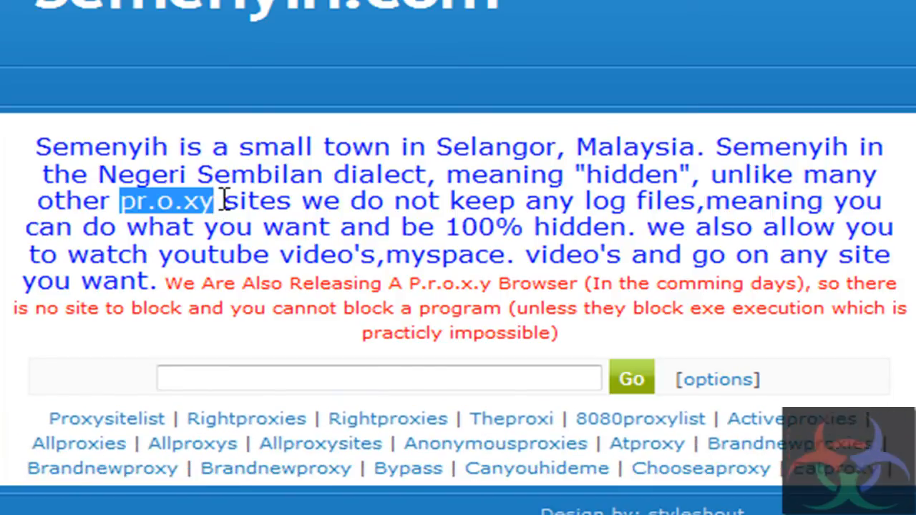
left_click_drag(223, 201, 816, 200)
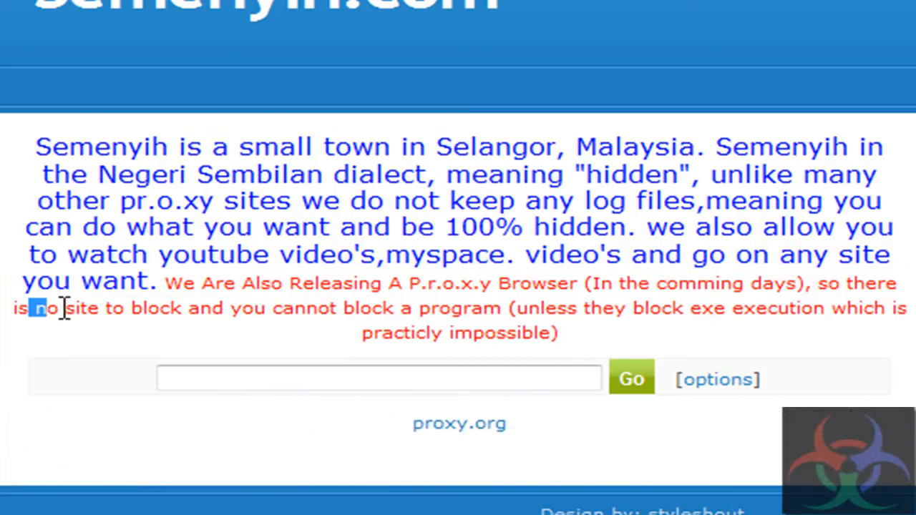
left_click_drag(40, 309, 522, 309)
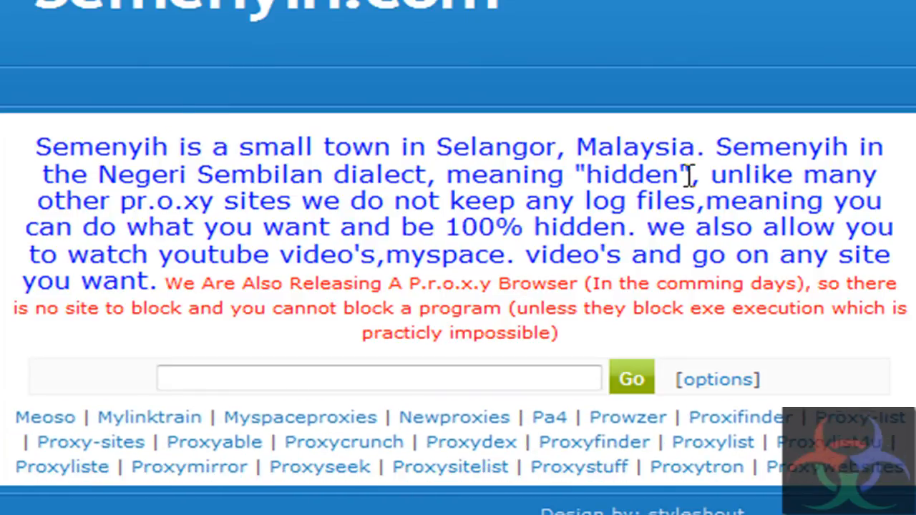
scroll("down", 3)
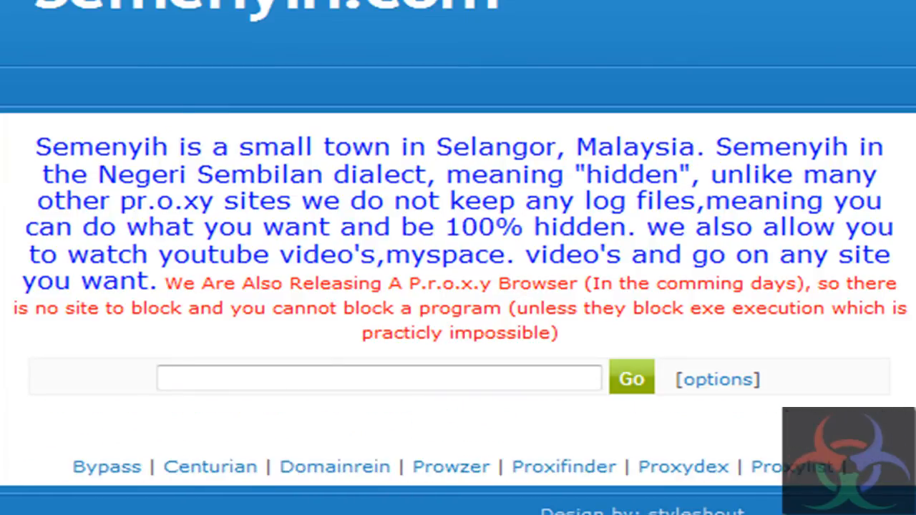
left_click(378, 378)
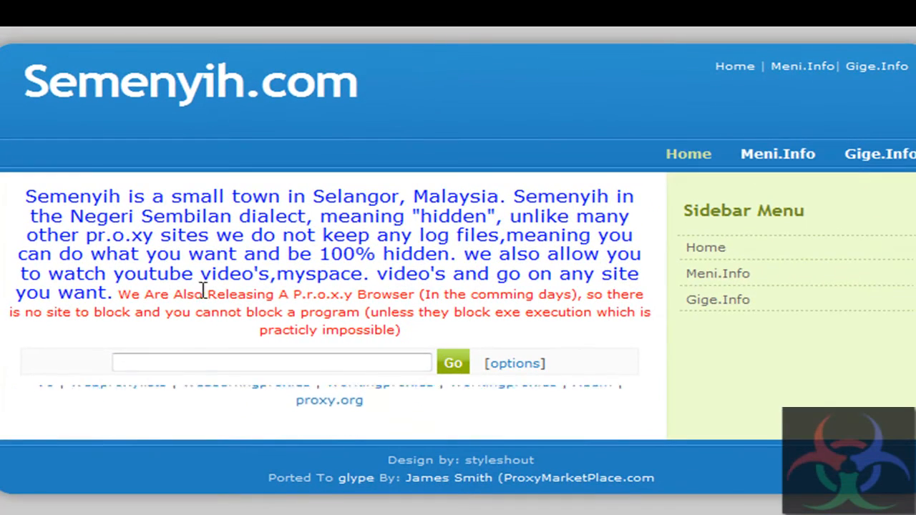
Load tinyurl.com/tgtdco through the Semenyih proxy to reach the T.G.T.D. site
type("tinyurl.com")
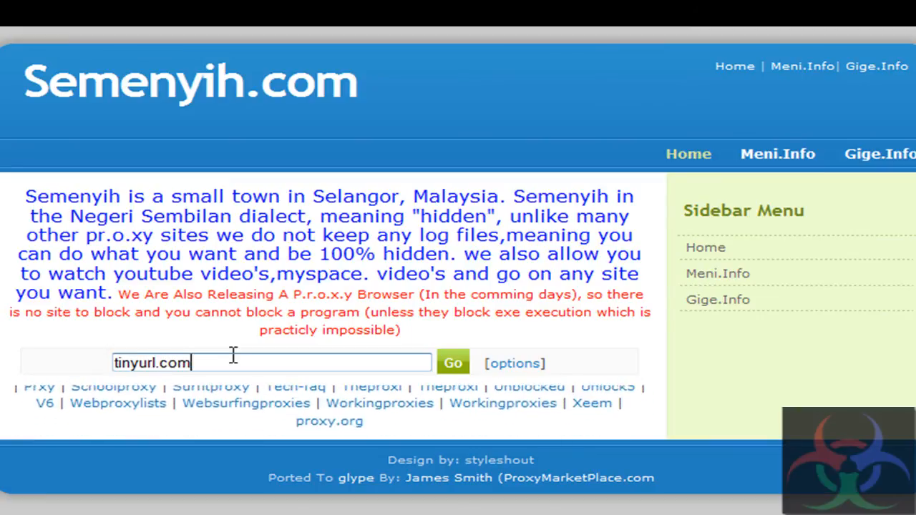
type("tg")
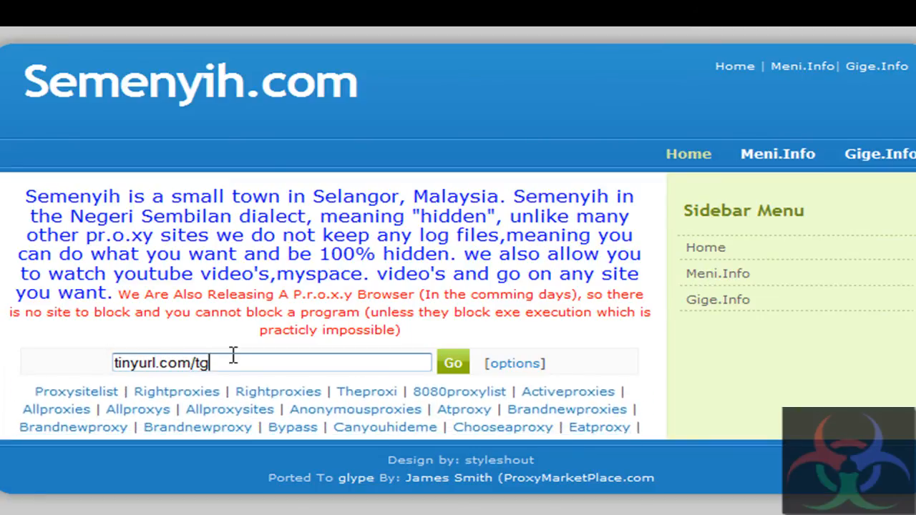
type("tdco")
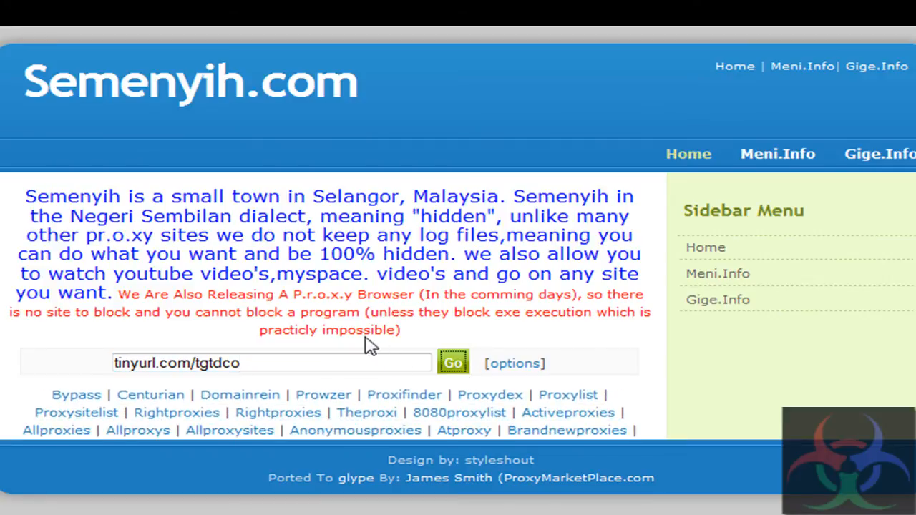
left_click(452, 363)
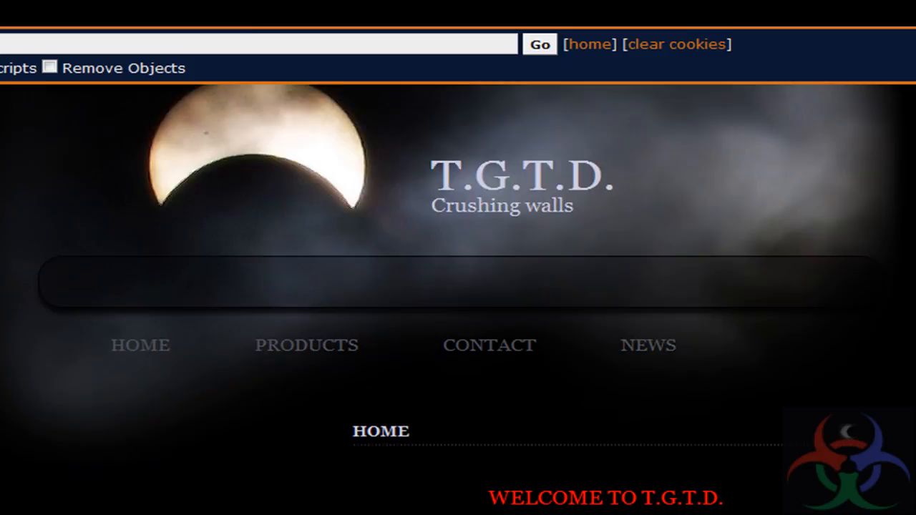
scroll("down", 3)
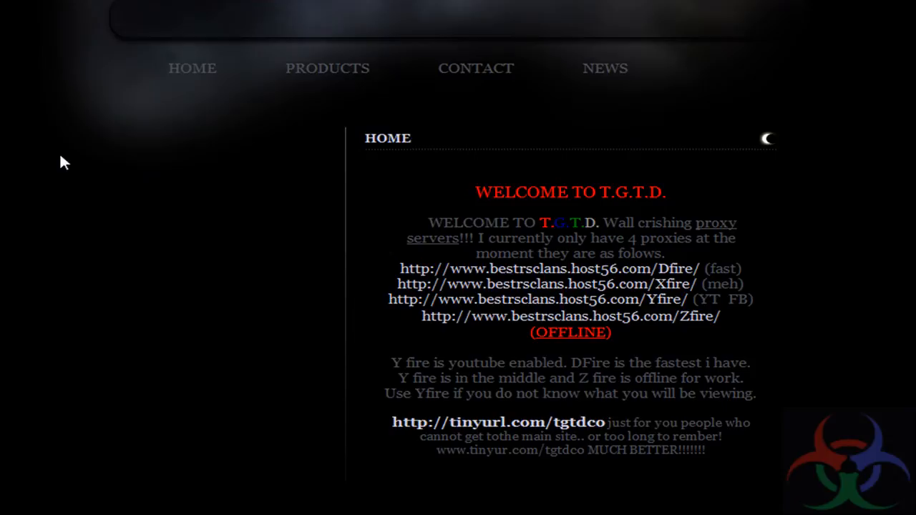
left_click(604, 68)
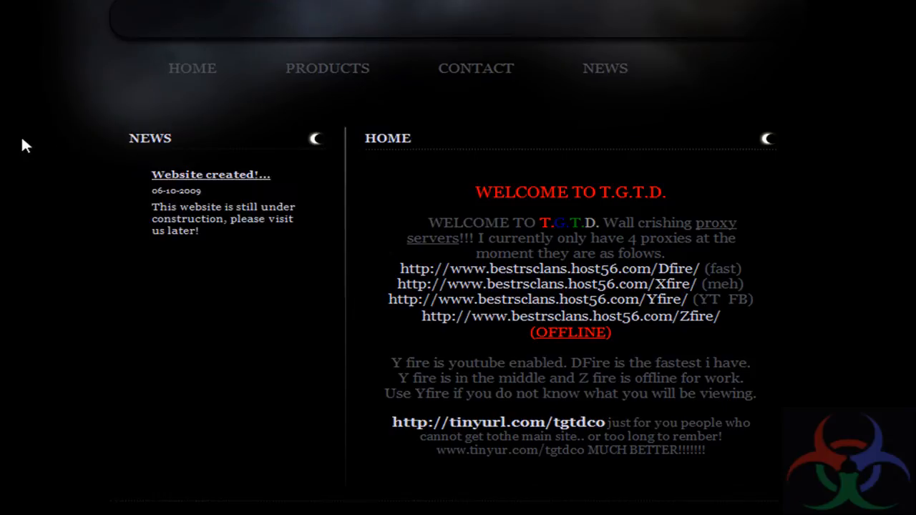
scroll("up", 3)
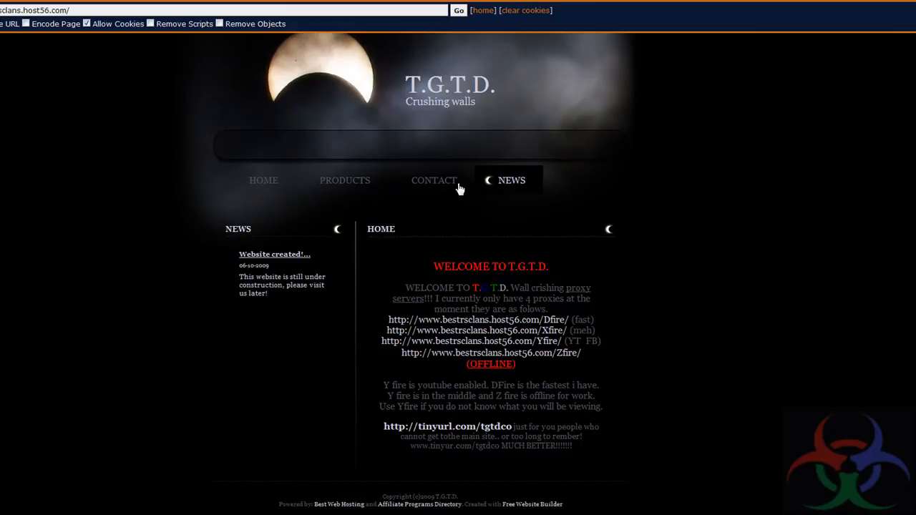
left_click(344, 181)
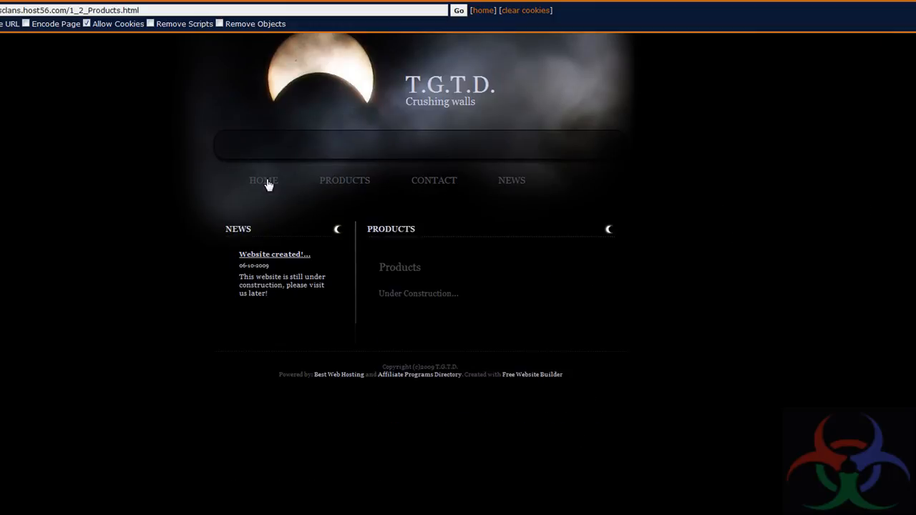
left_click(263, 180)
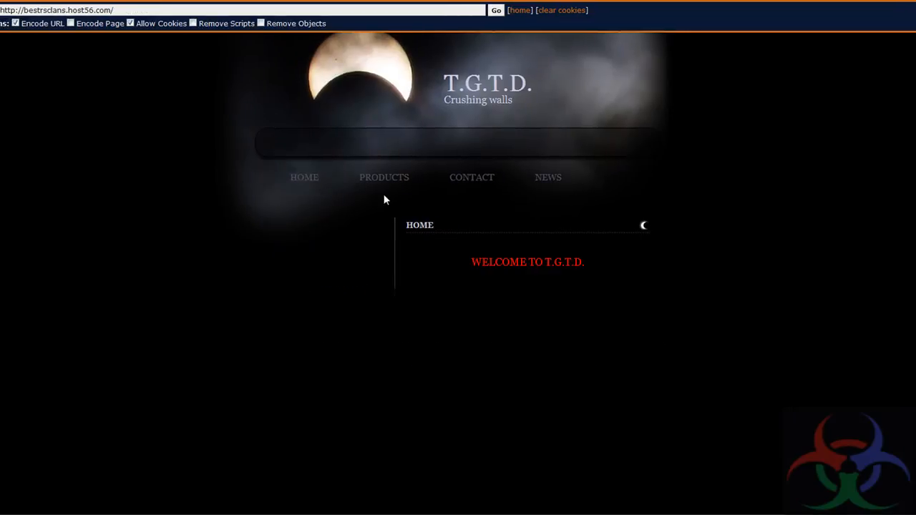
left_click(642, 225)
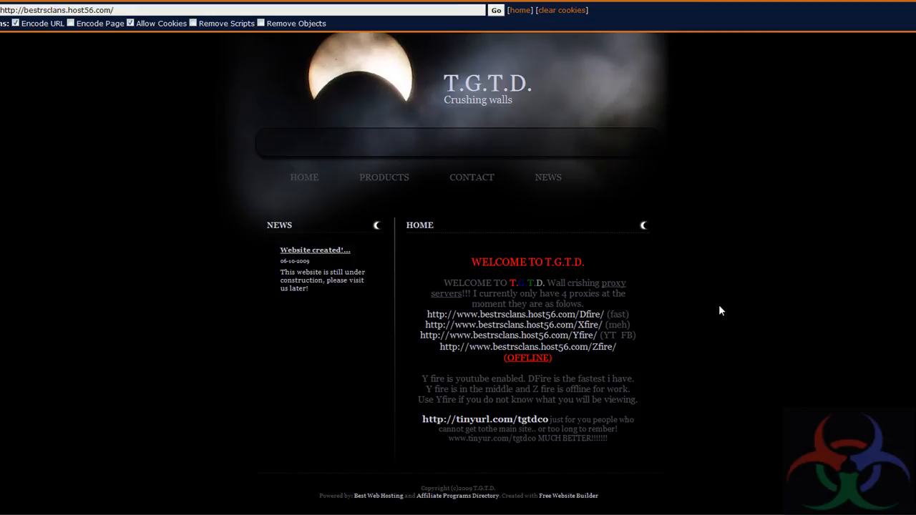
mouse_move(548, 178)
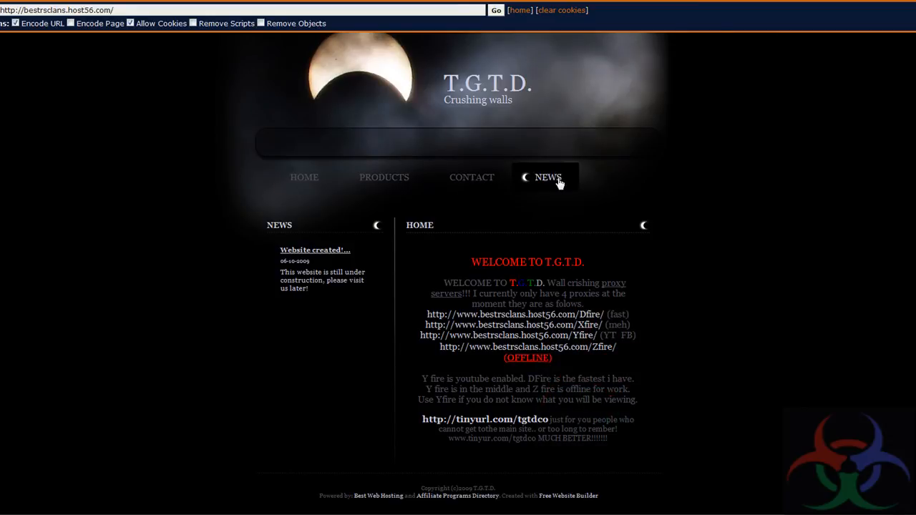
mouse_move(441, 228)
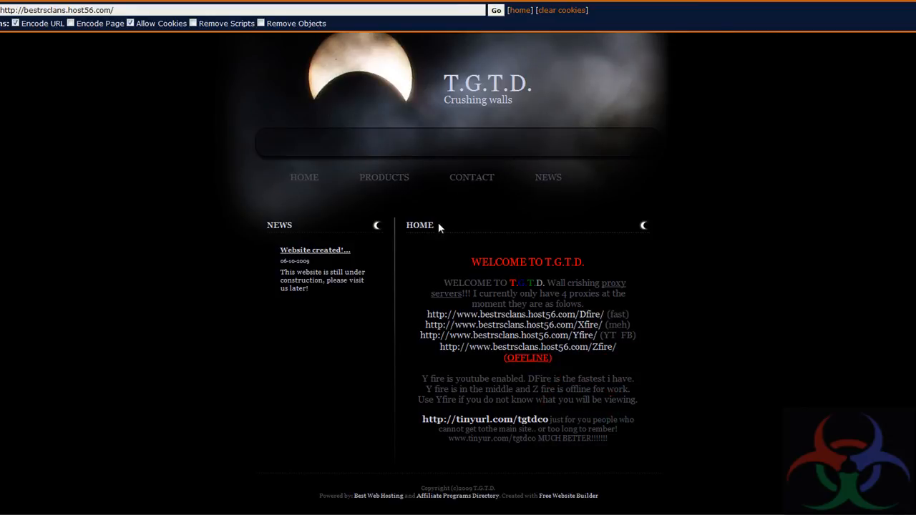